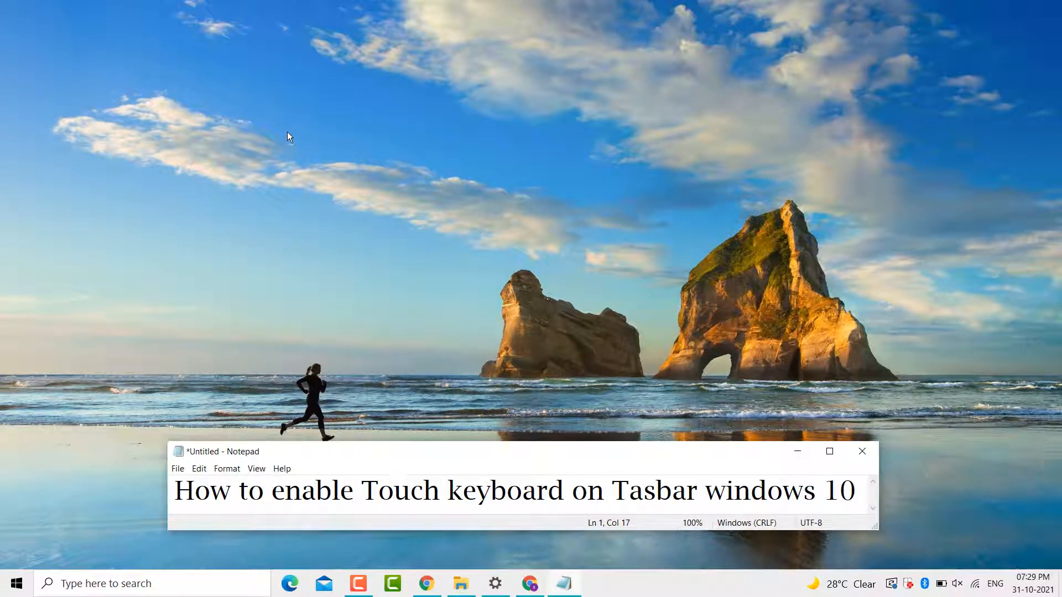
# - Put Notepad away and bring up the taskbar's right-click options over the desktop
pyautogui.click(392, 490)
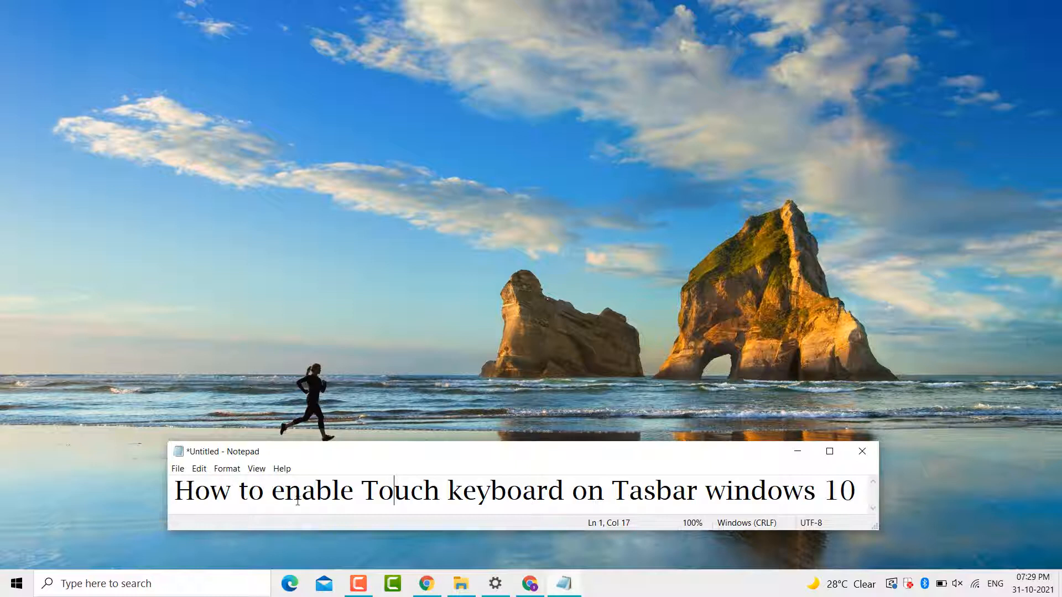
pyautogui.moveTo(542, 540)
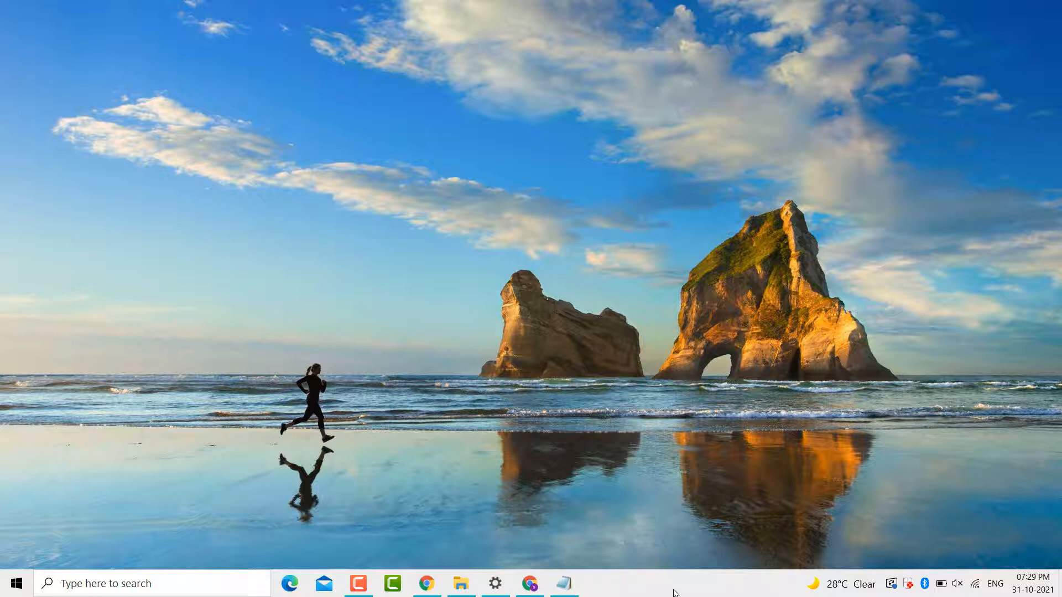
pyautogui.rightClick(674, 593)
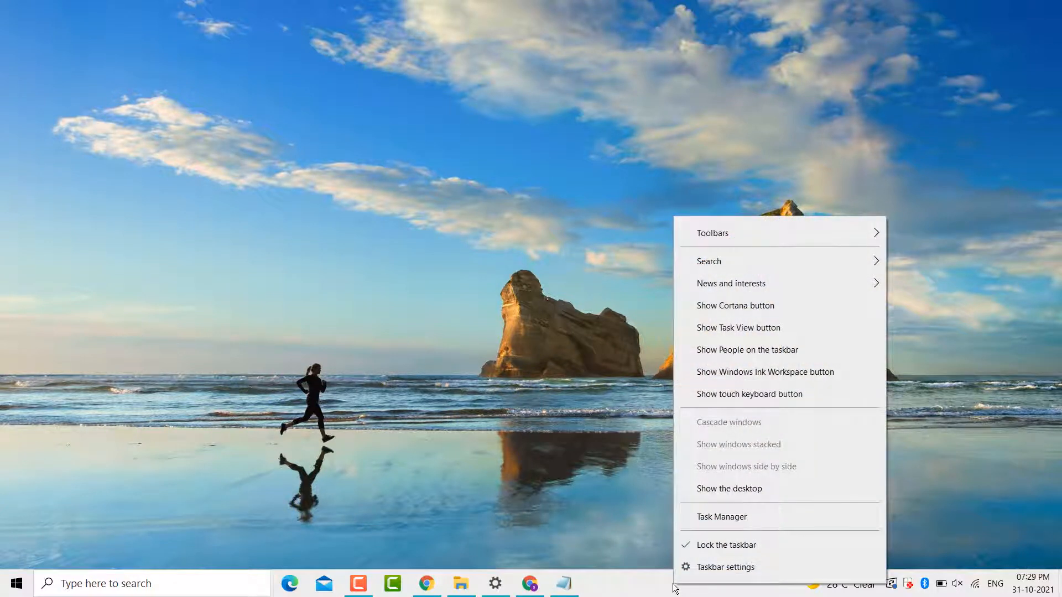
pyautogui.moveTo(697, 574)
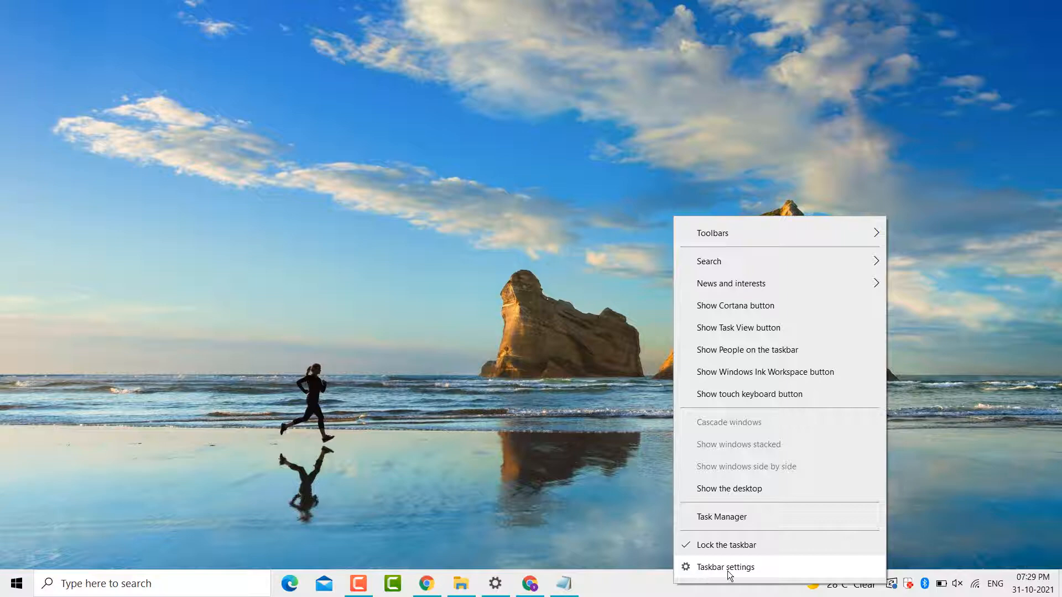
# - Go to Taskbar settings and reach the Notification area's 'Turn system icons on or off' page
pyautogui.click(726, 566)
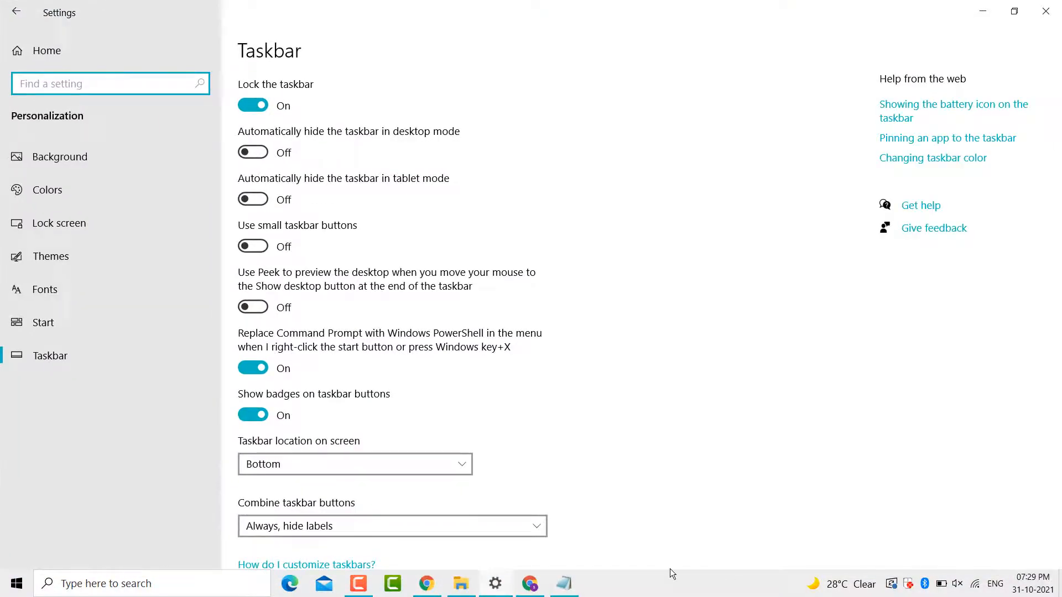
pyautogui.scroll(-3)
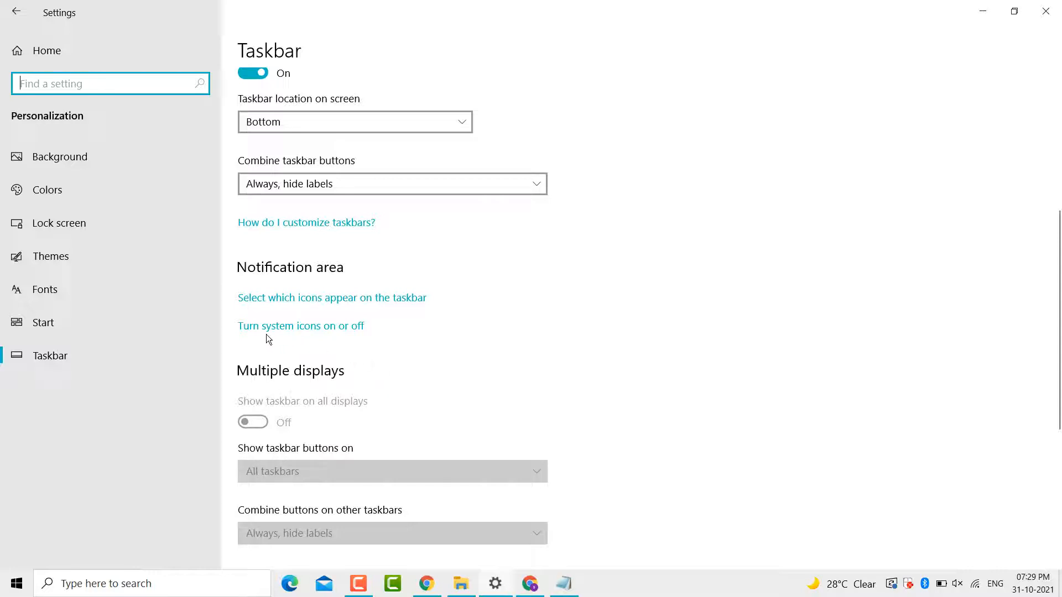
pyautogui.moveTo(249, 342)
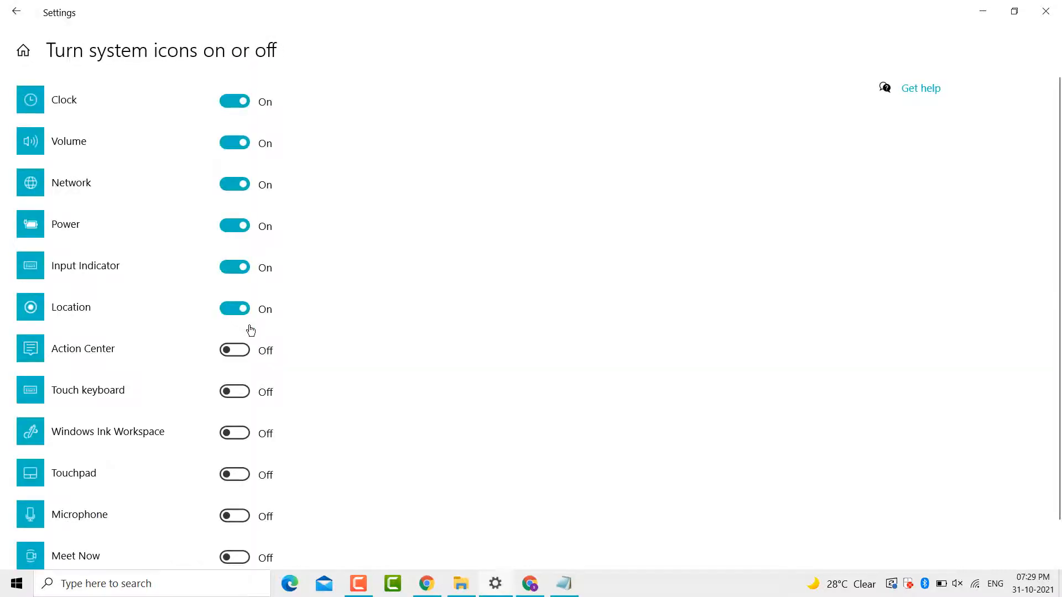
# - Switch Touch keyboard to On so the tray shows a keyboard icon, then restore the Notepad note
pyautogui.scroll(-3)
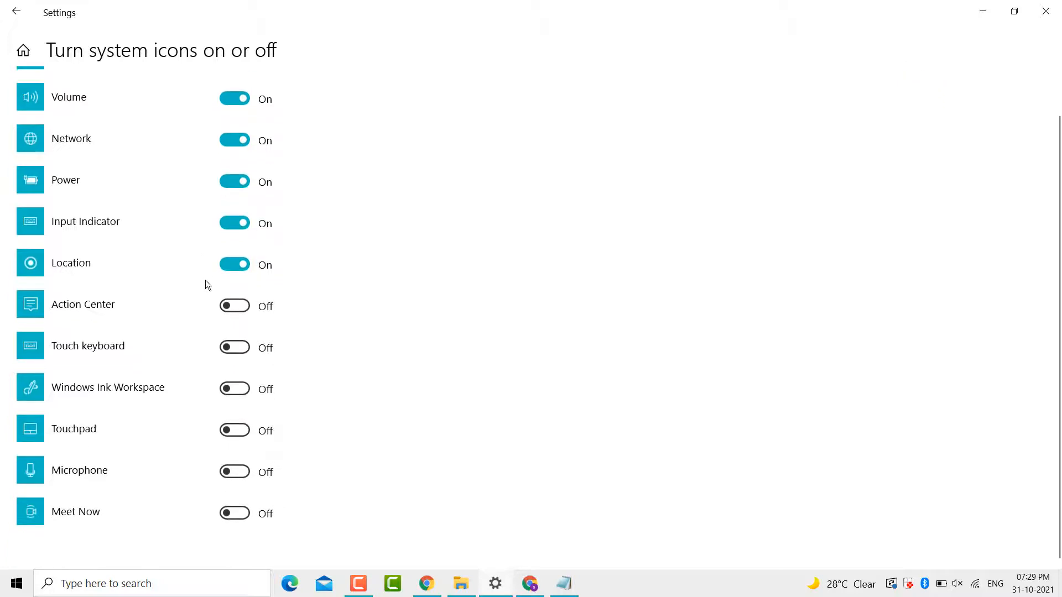
pyautogui.moveTo(70, 359)
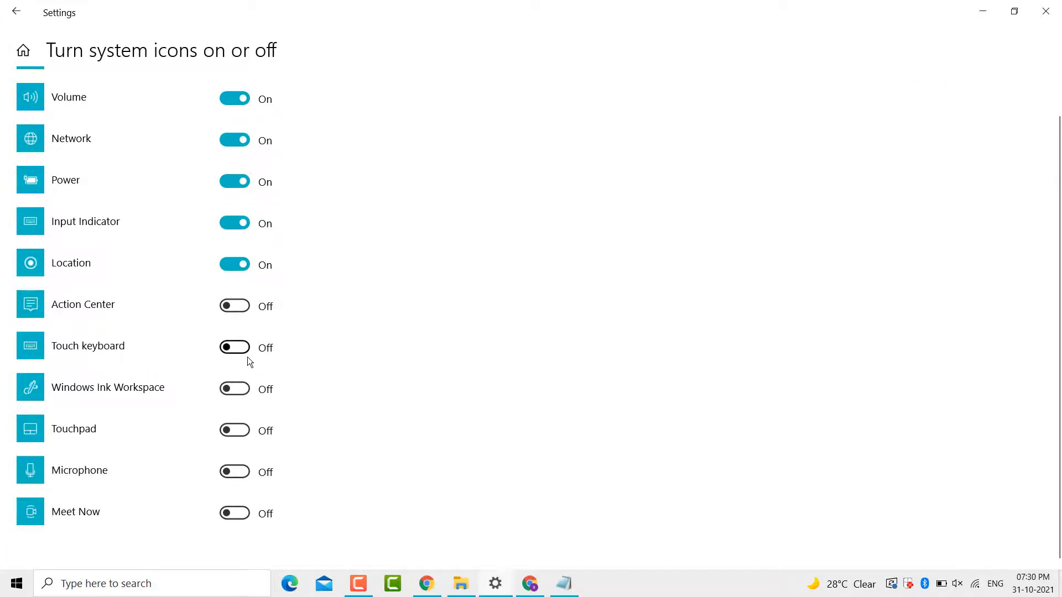
pyautogui.click(235, 346)
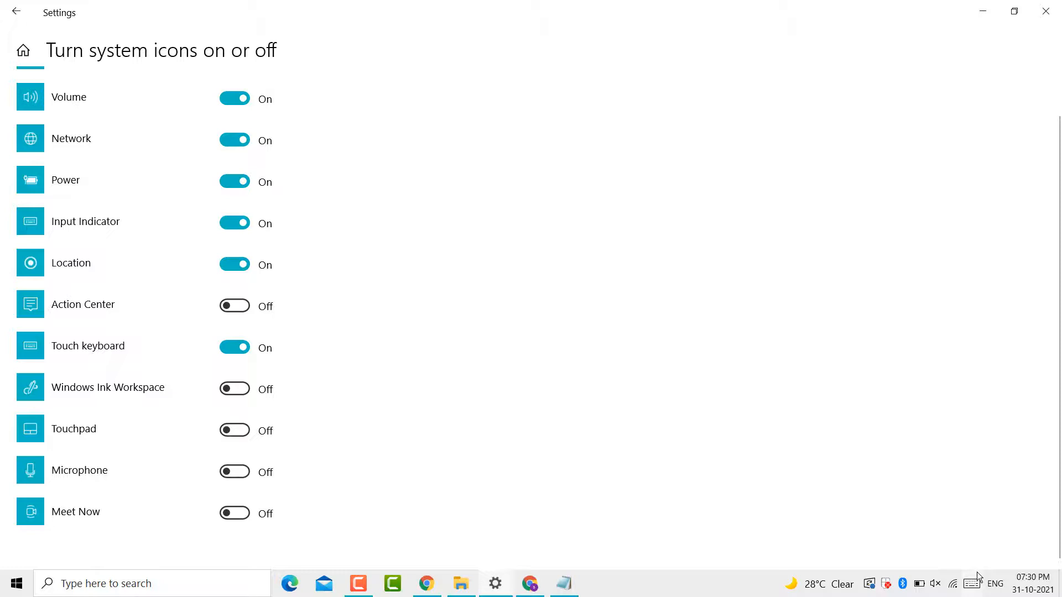
pyautogui.moveTo(691, 499)
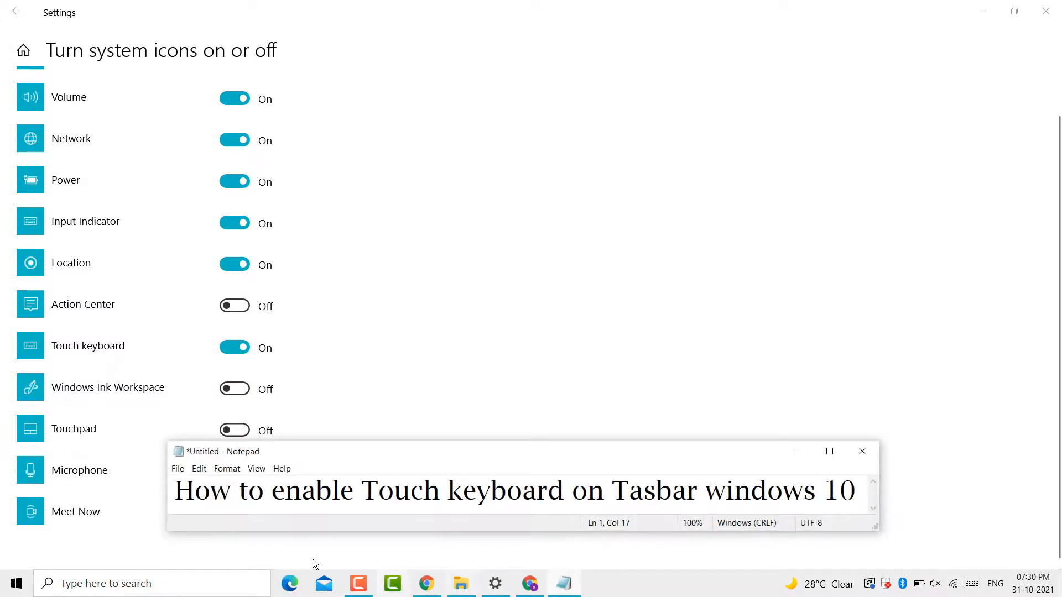
pyautogui.click(392, 490)
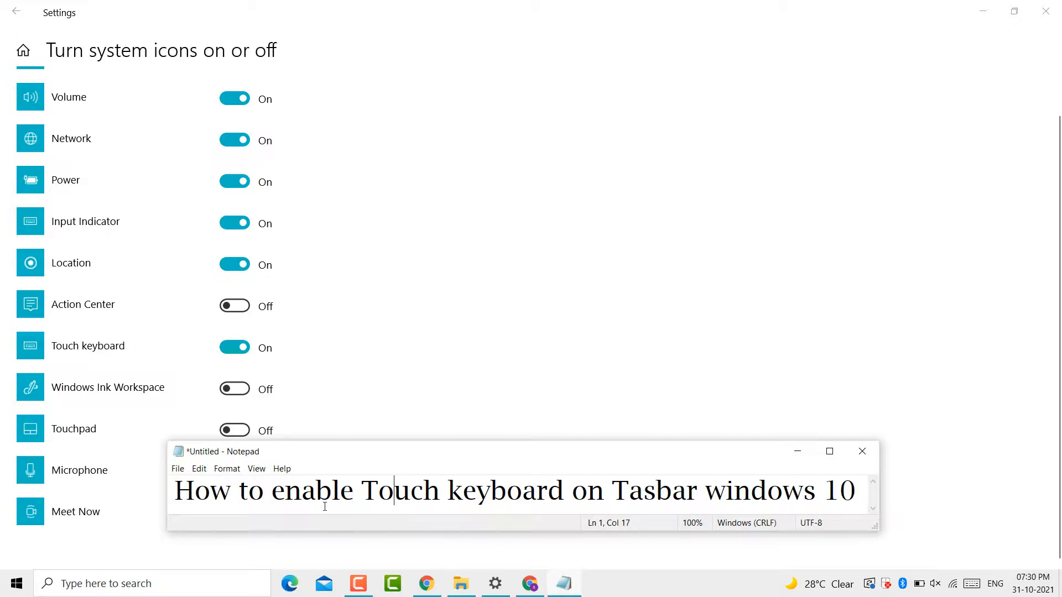